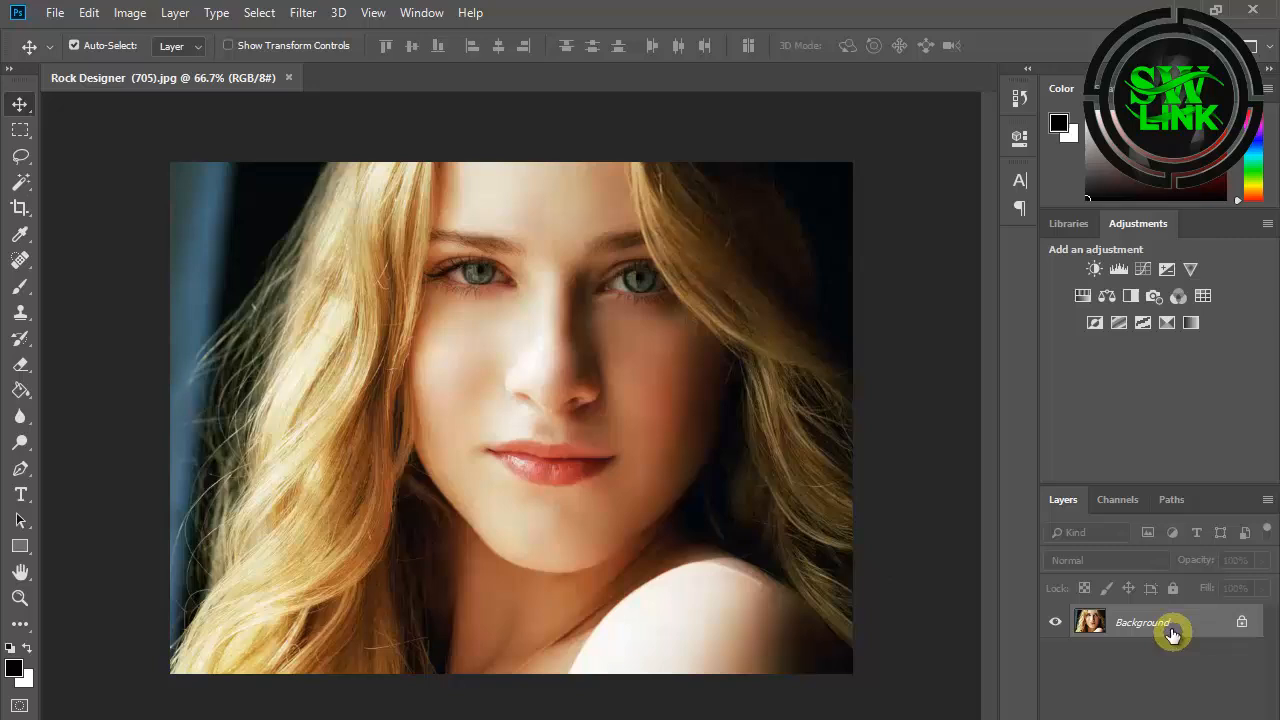
Step: Duplicate the Background portrait layer with Ctrl+J
key(ctrl+j)
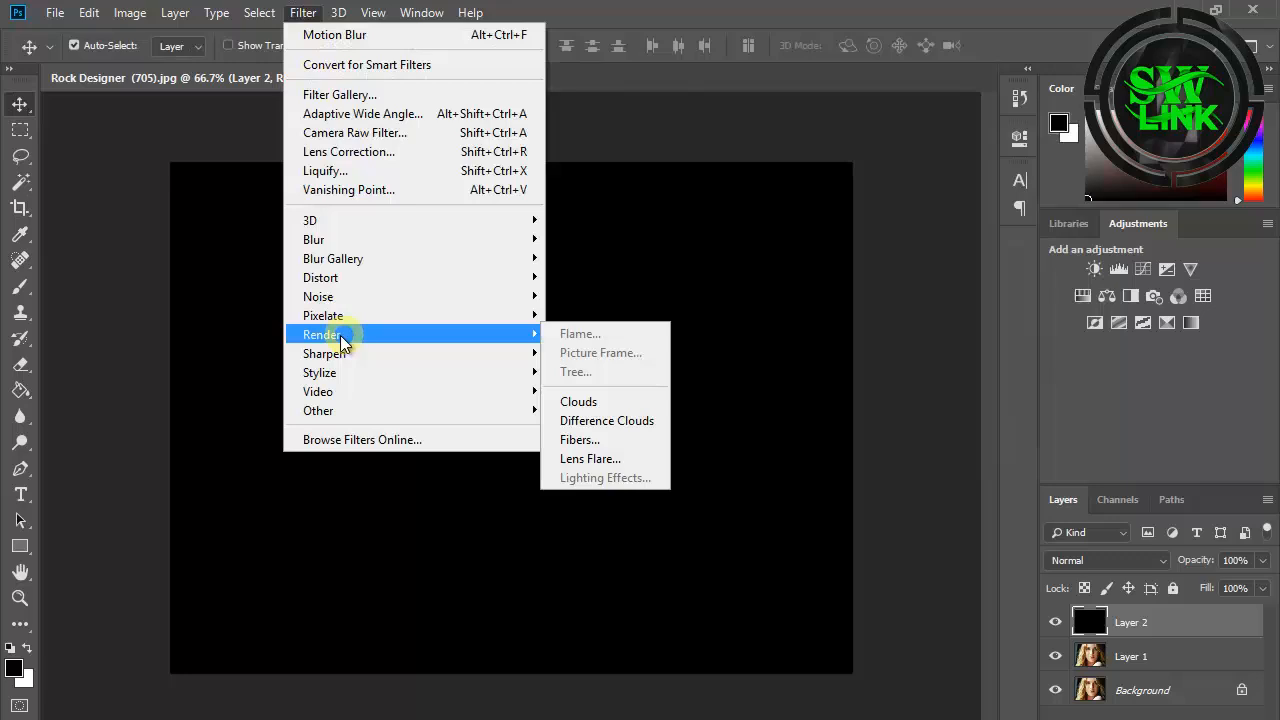
mouse_move(590, 440)
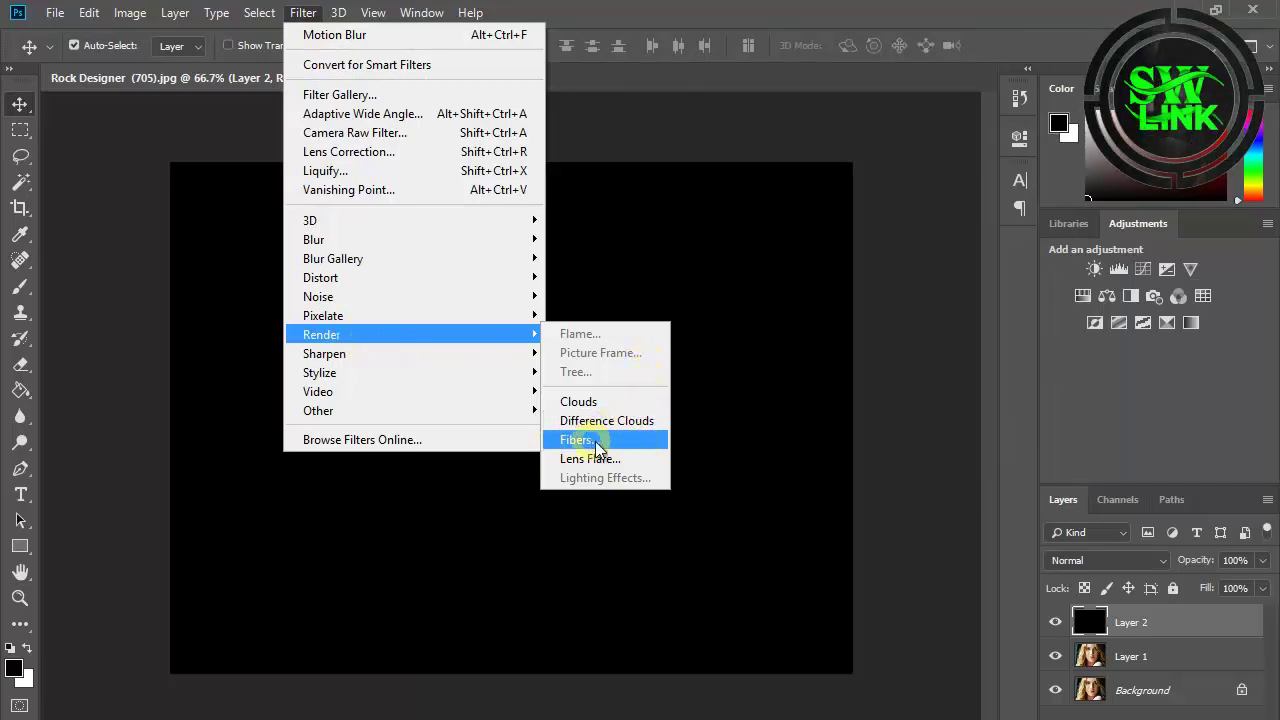
Step: Render Fibers on Layer 2 with Variance 32 and Strength 22, then set its blend mode to Screen
click(576, 440)
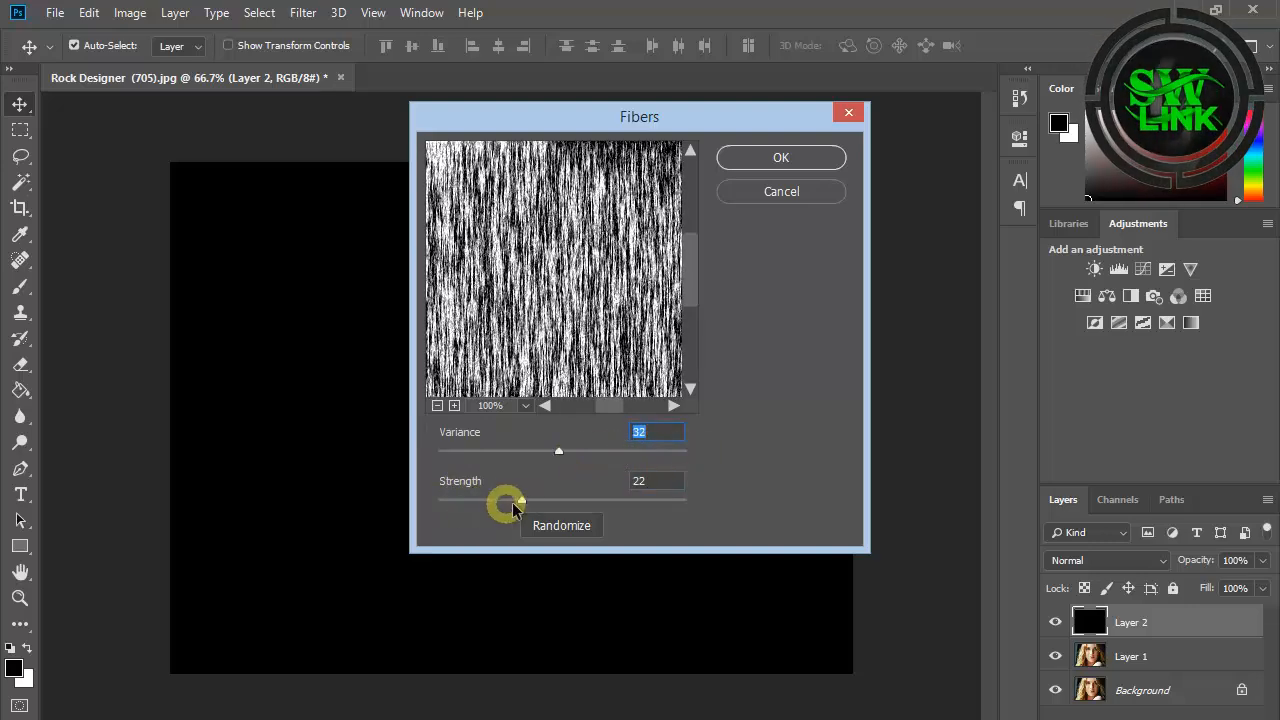
click(781, 157)
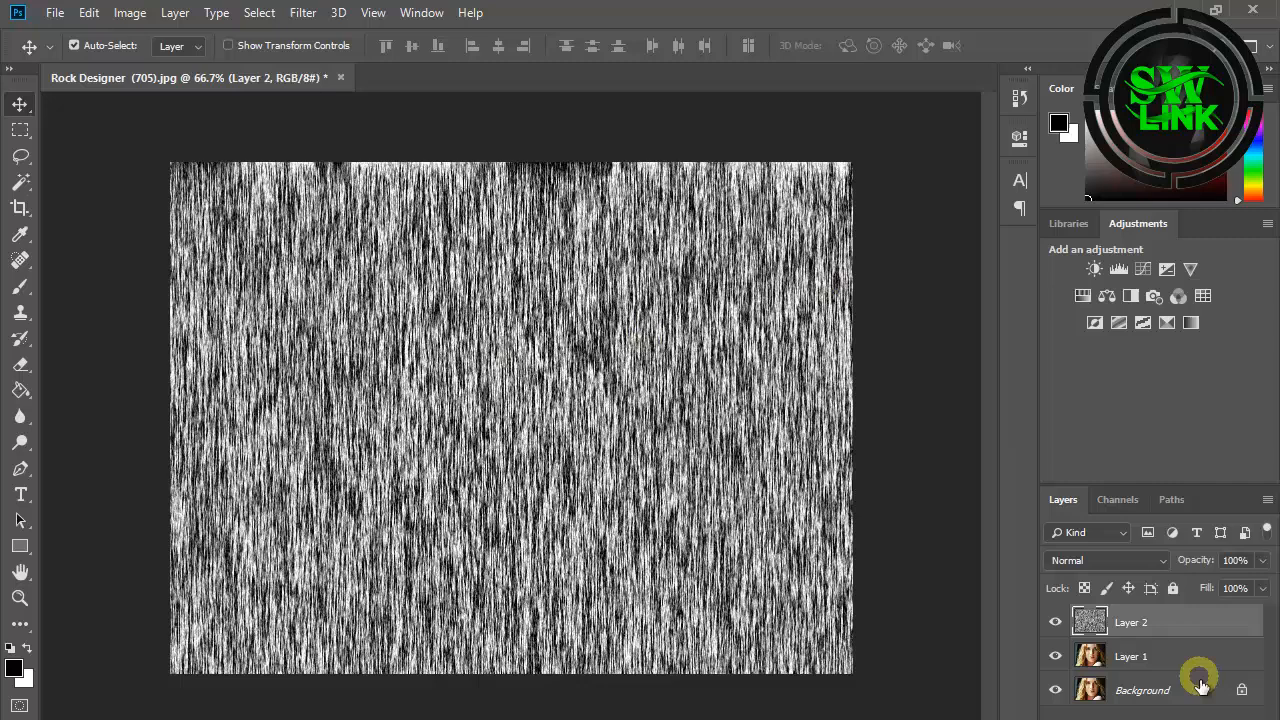
click(1105, 560)
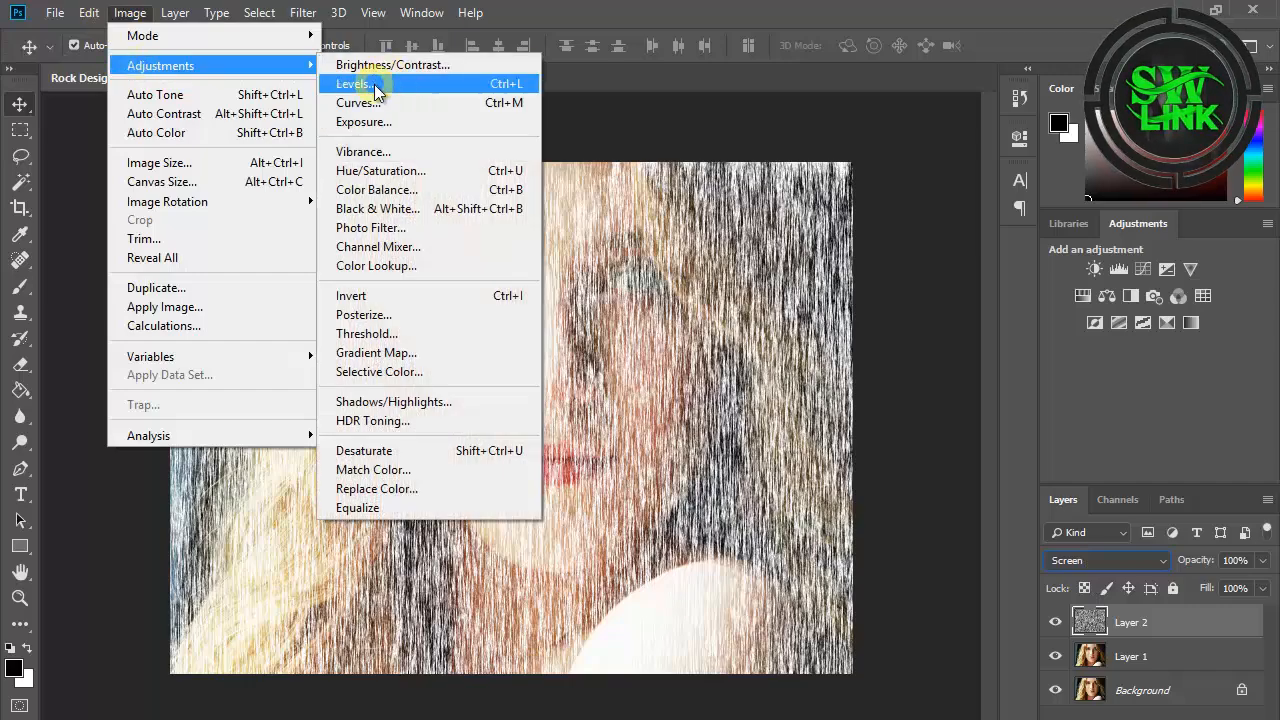
Step: Apply Levels with black input 225 to thin the fibers into sparse white streaks
click(352, 83)
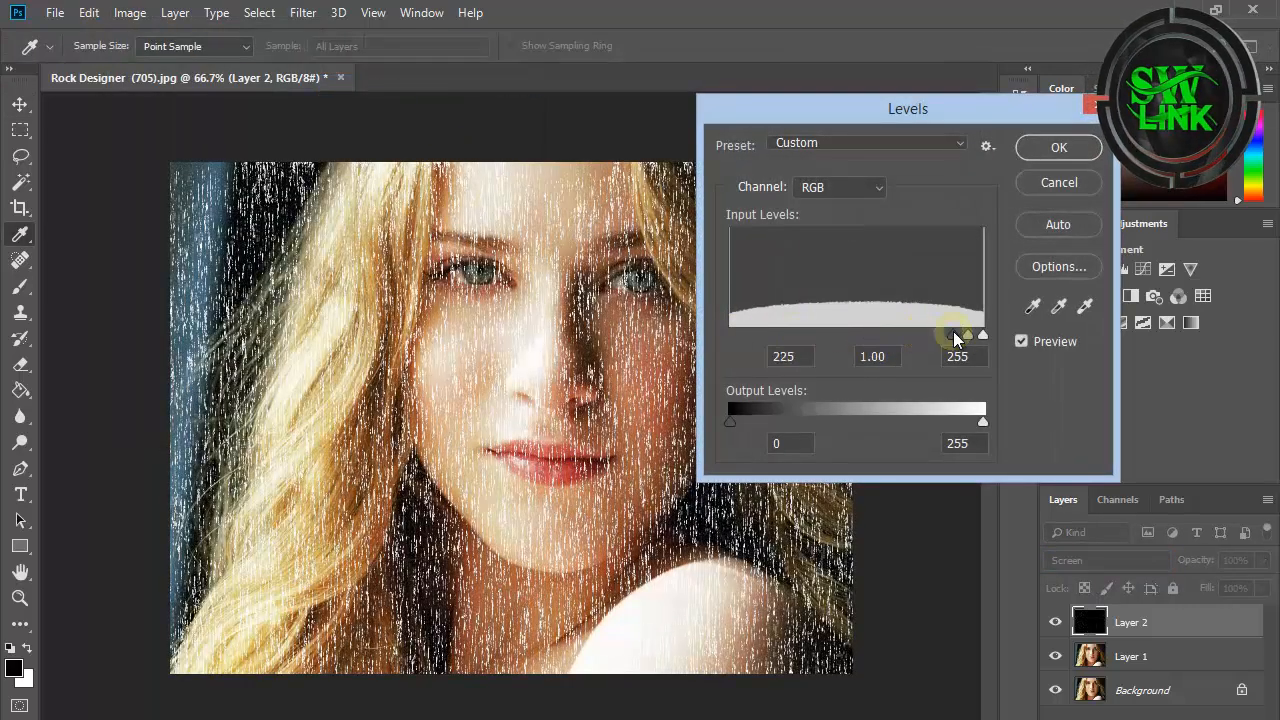
click(1058, 147)
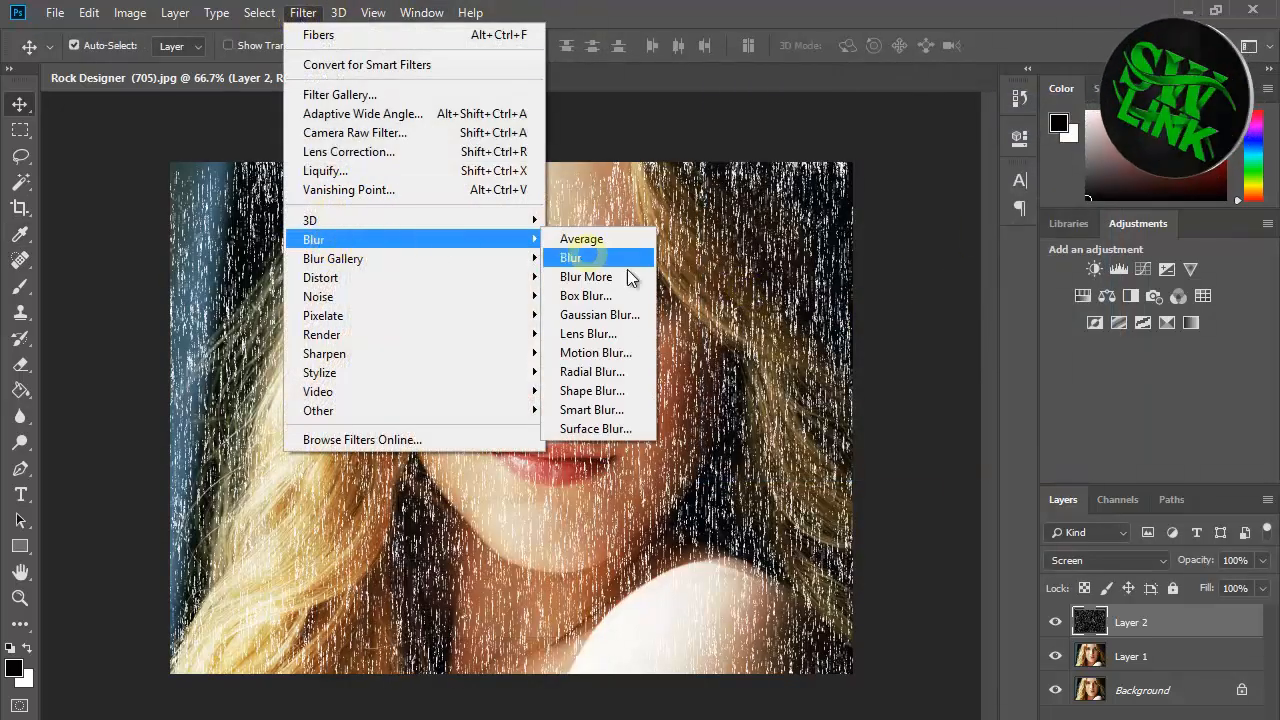
Step: Blur the streaks, apply Levels with black input 65, and select Layer 1
click(595, 352)
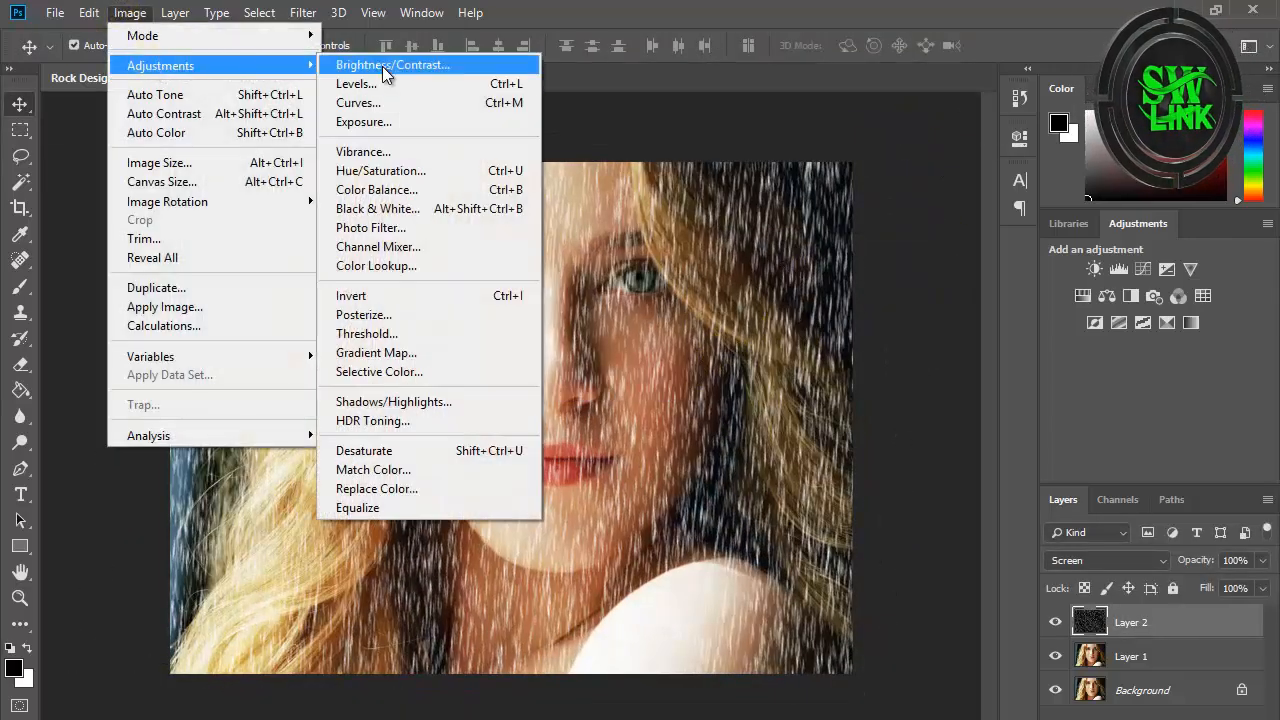
click(355, 83)
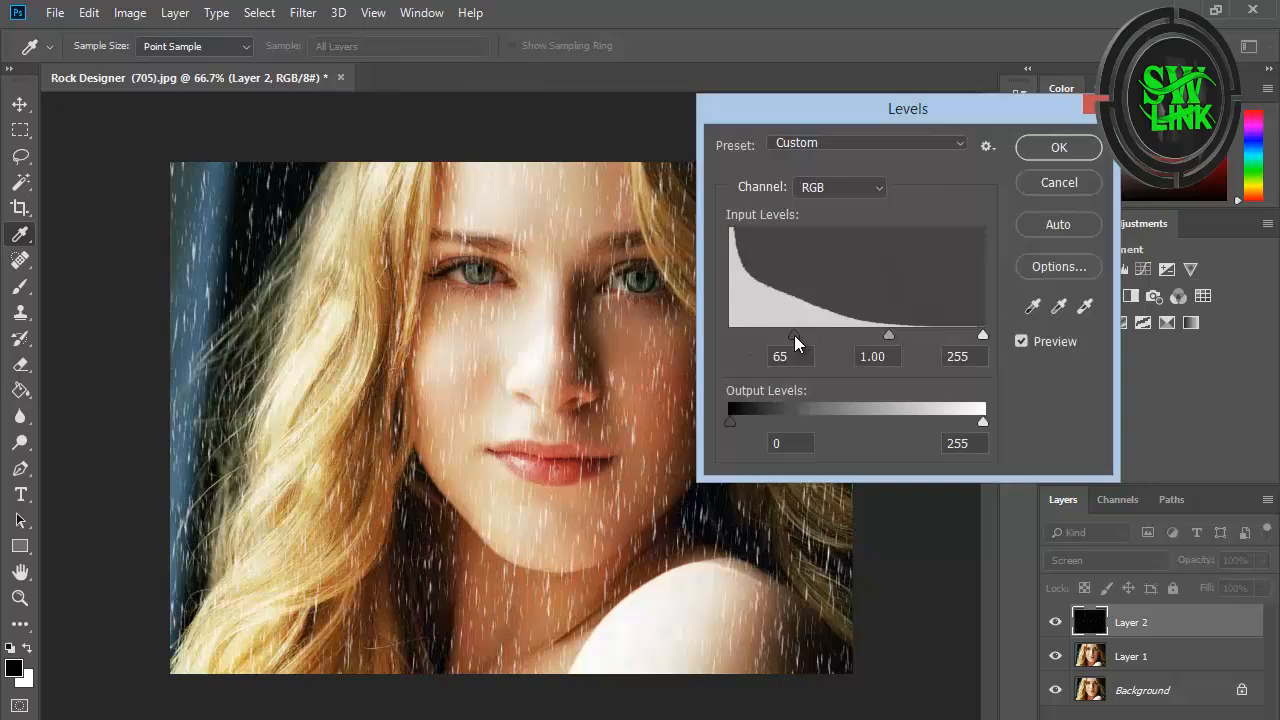
click(1058, 147)
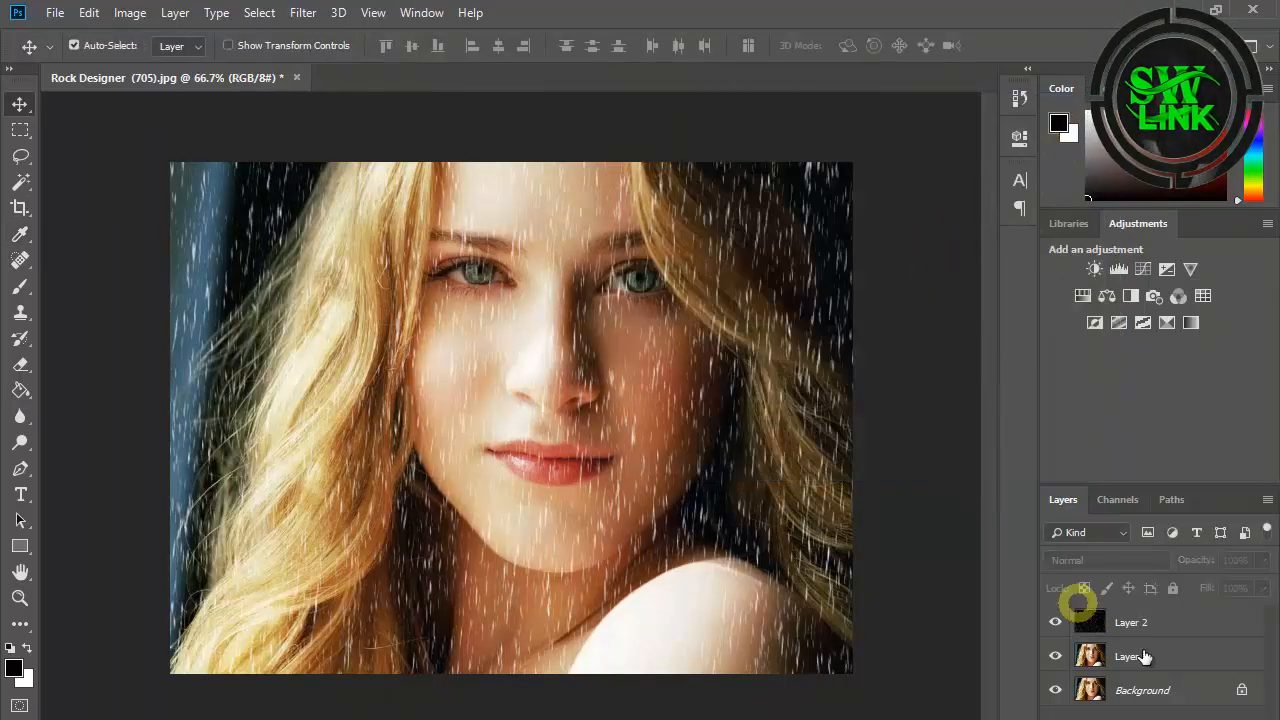
click(1130, 656)
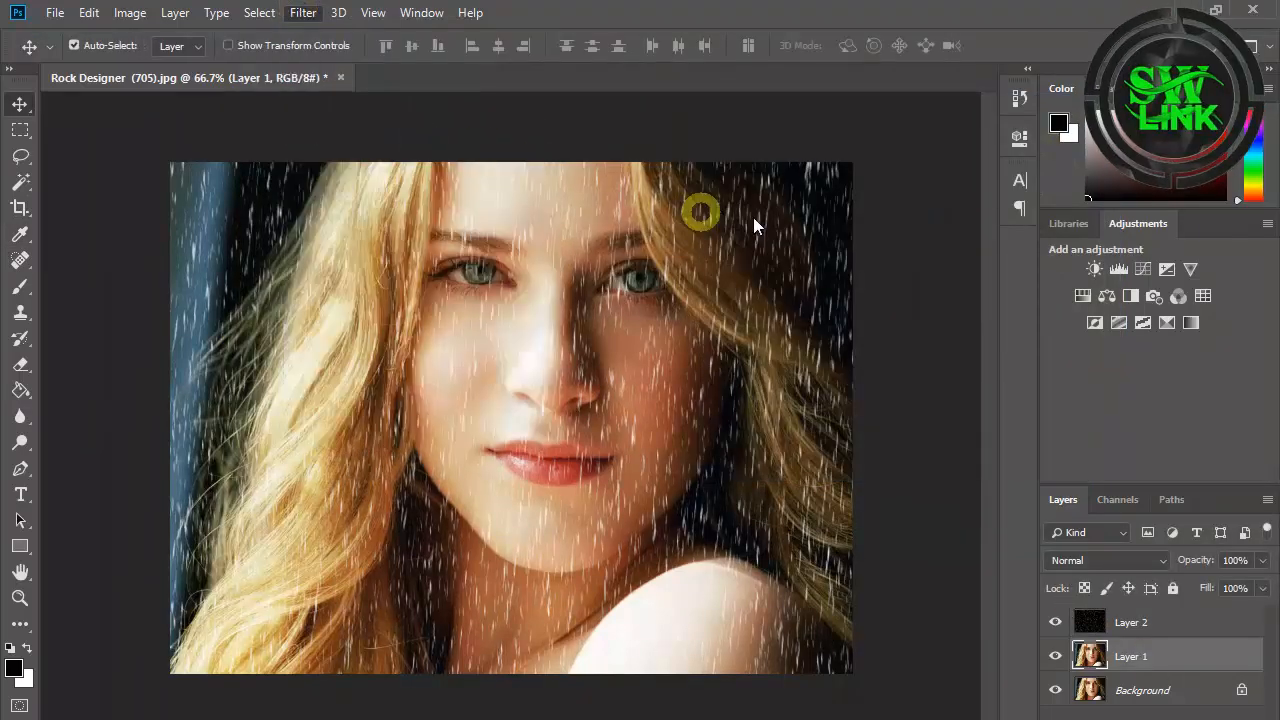